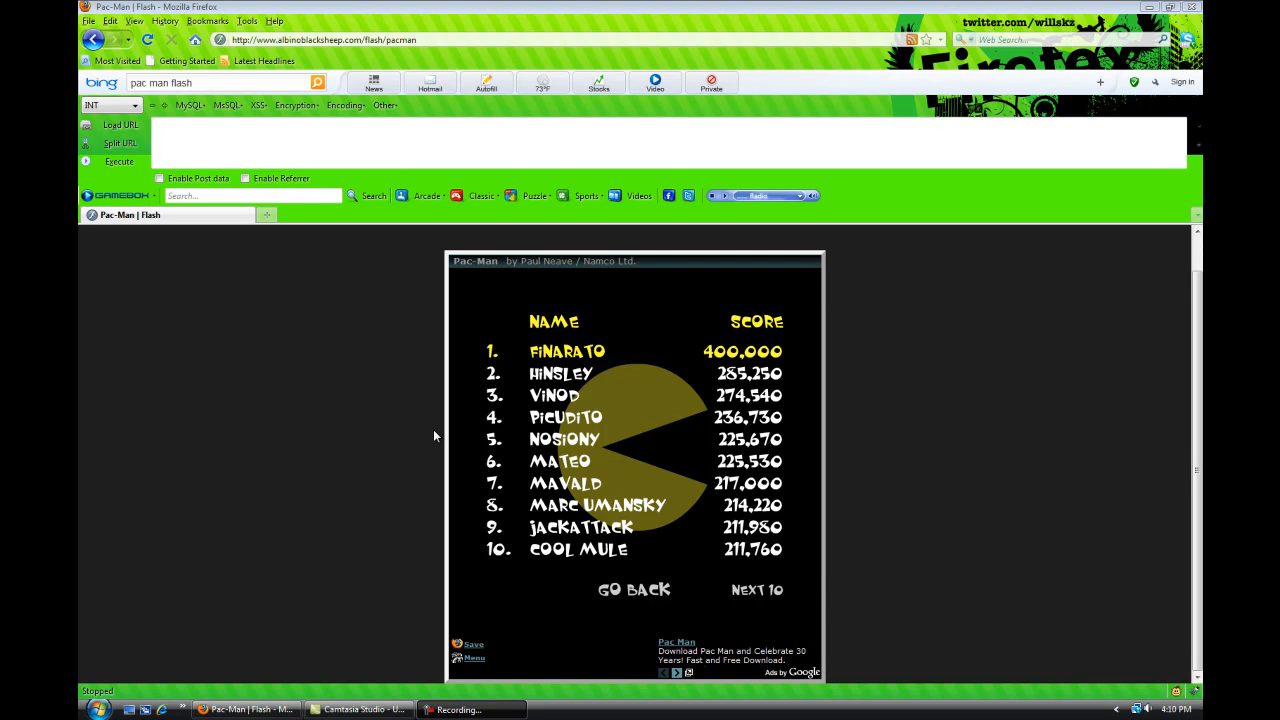
mouse_move(641, 370)
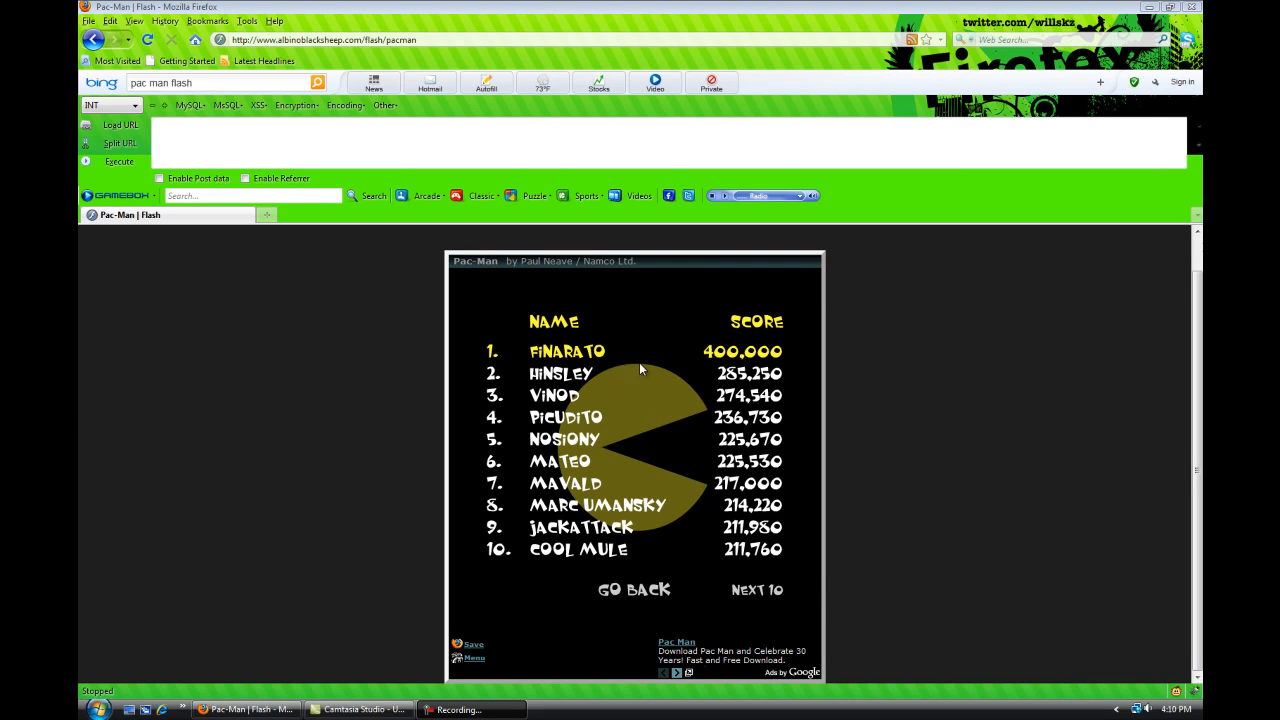
Step: Return to the Pac-Man title screen and view the high score table
click(633, 589)
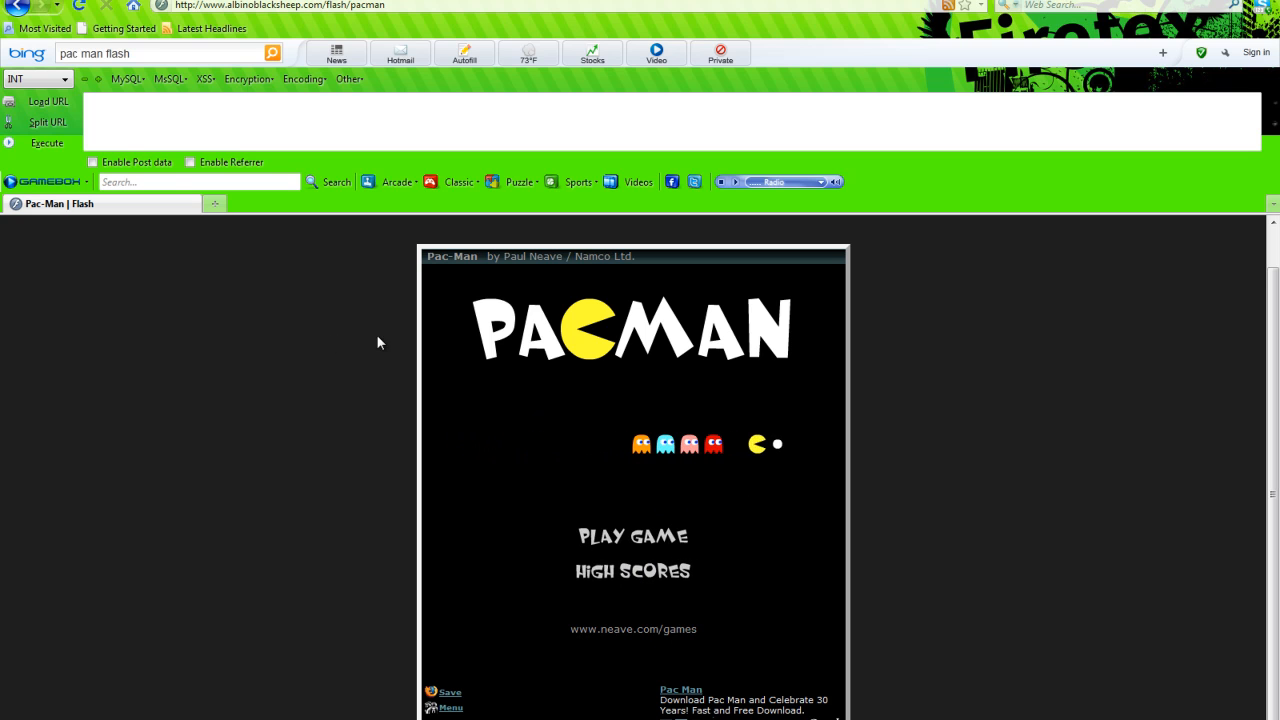
mouse_move(453, 428)
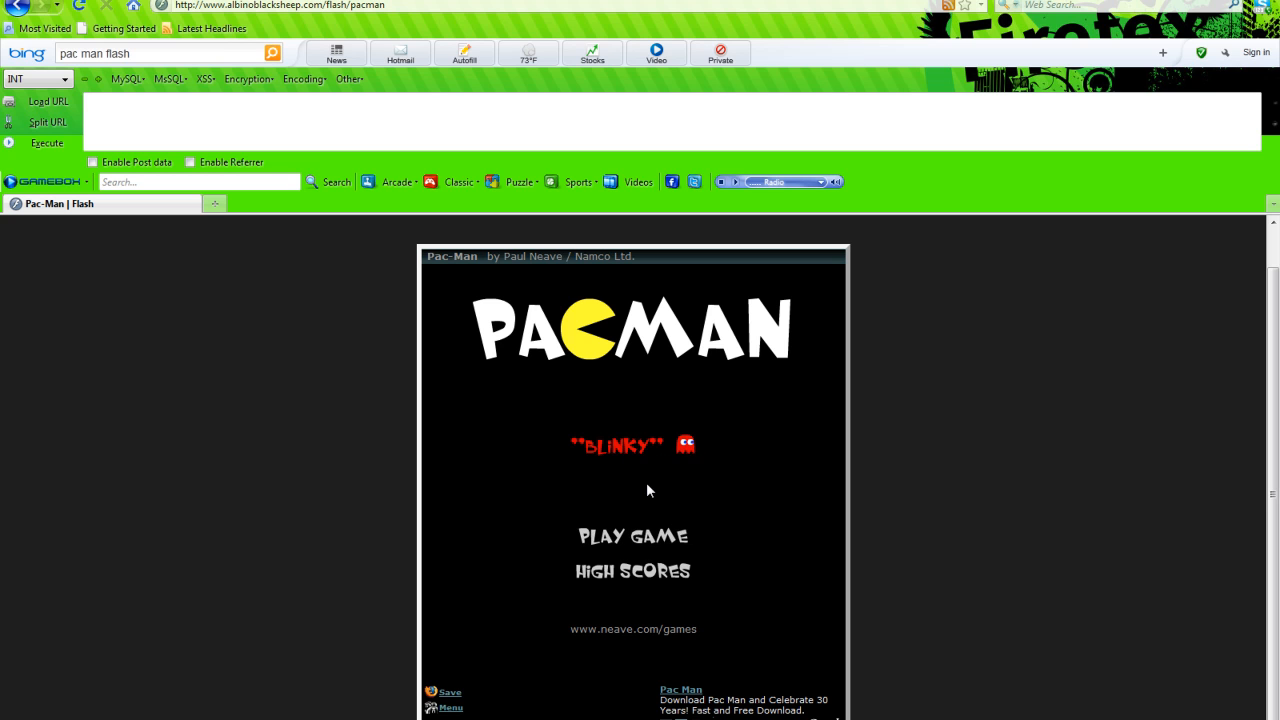
scroll(down, 3)
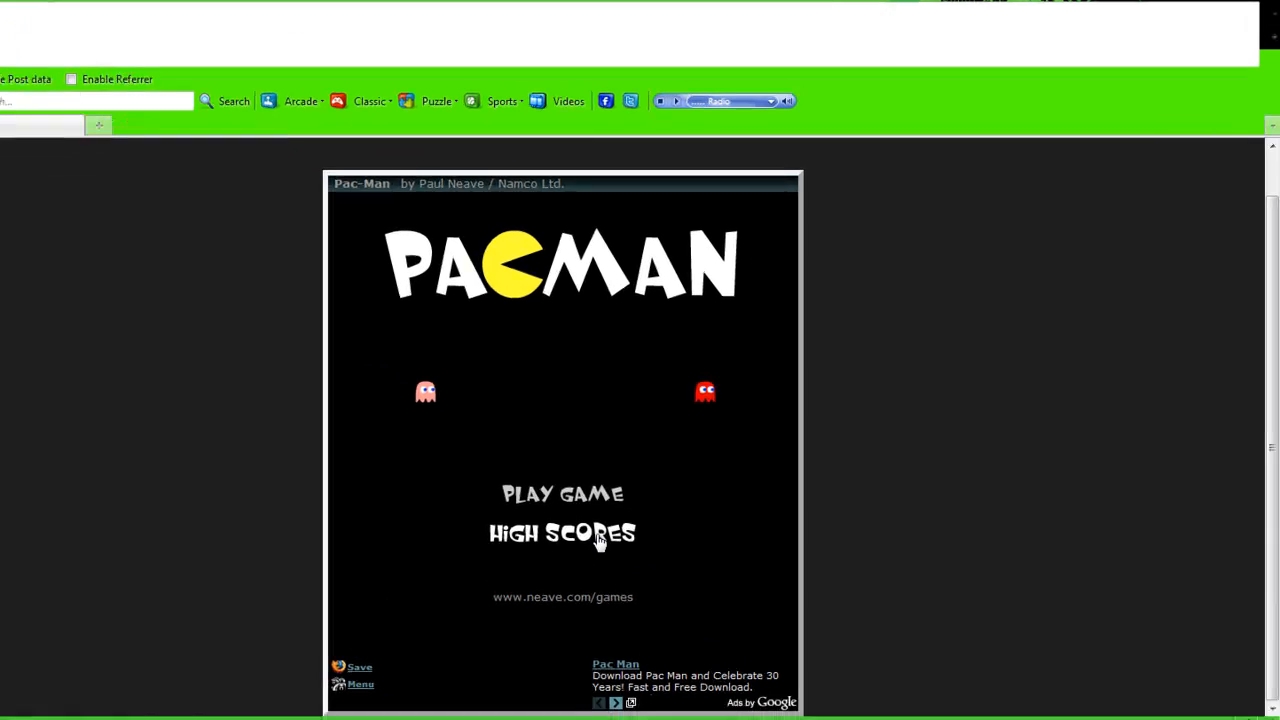
click(562, 533)
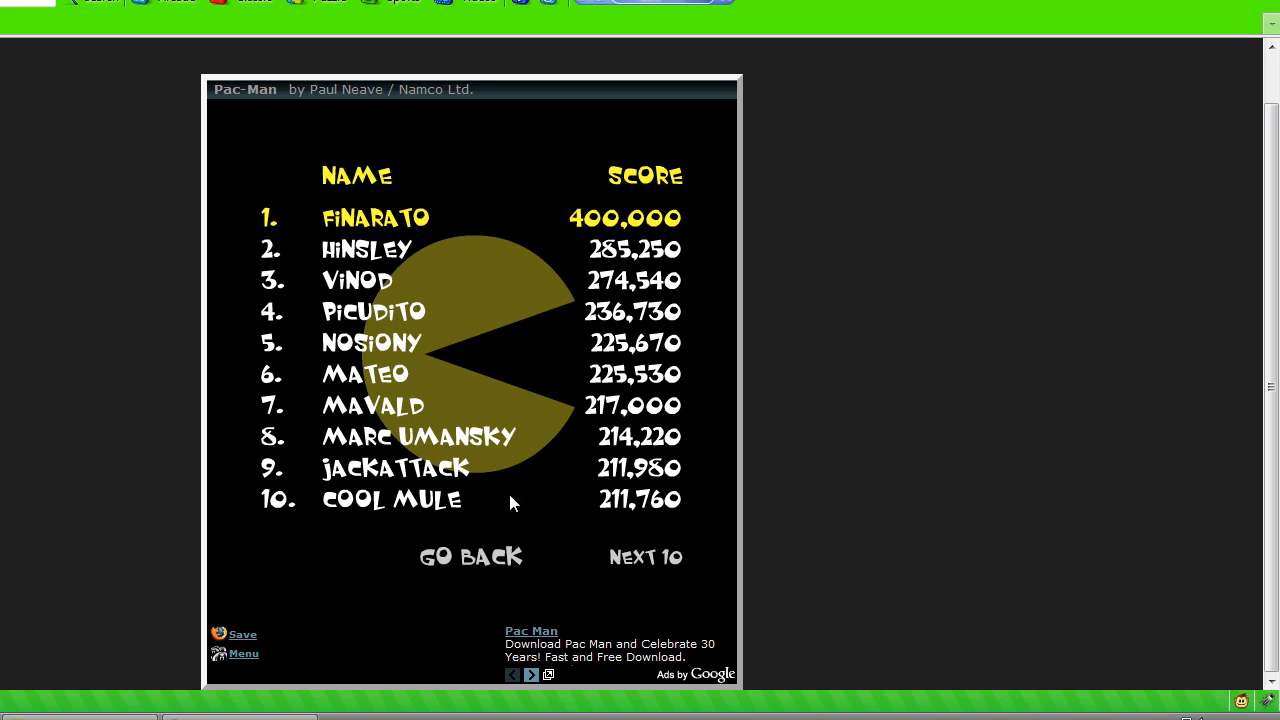
mouse_move(355, 230)
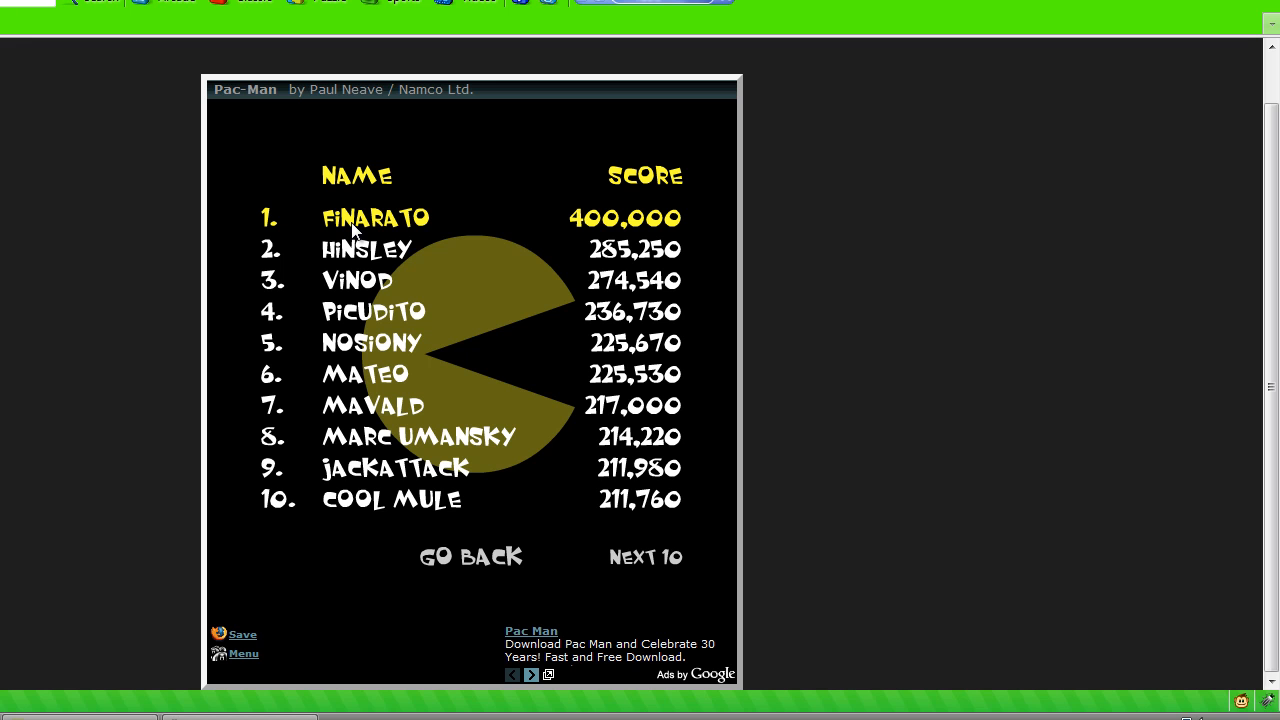
Step: Start a new Pac-Man game and steer Pac-Man through the maze
click(471, 556)
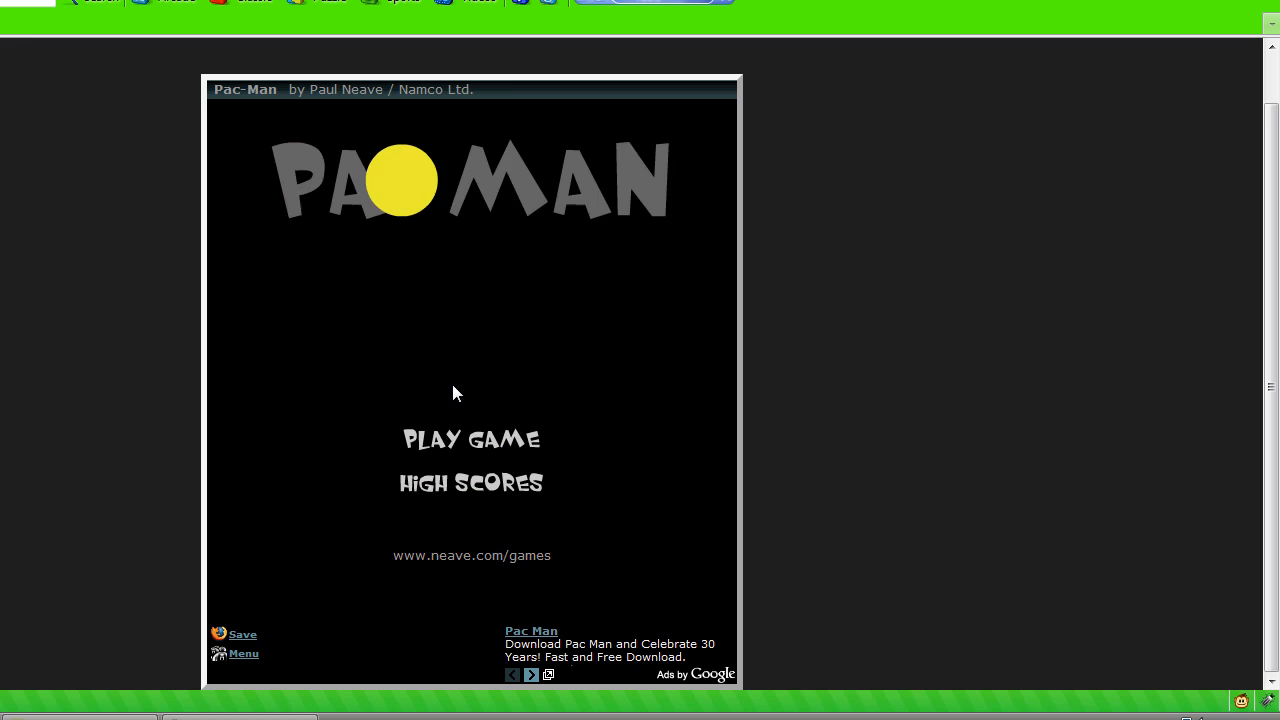
click(471, 439)
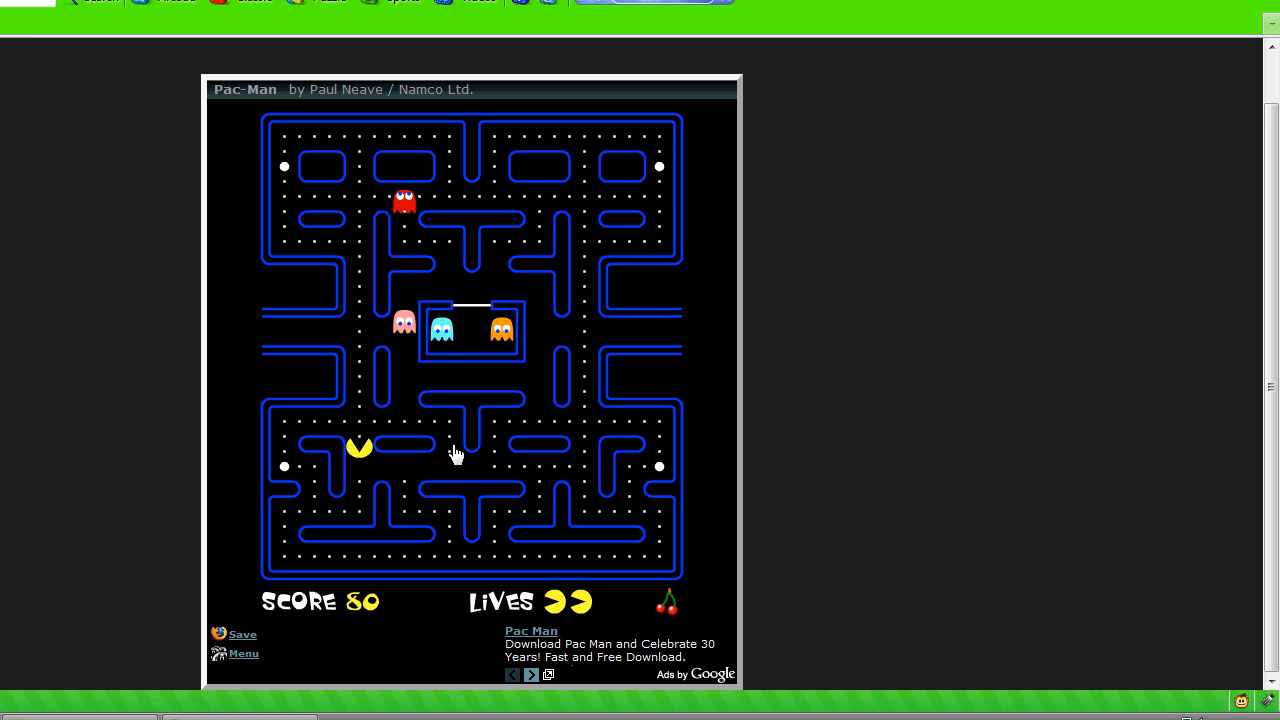
key(up)
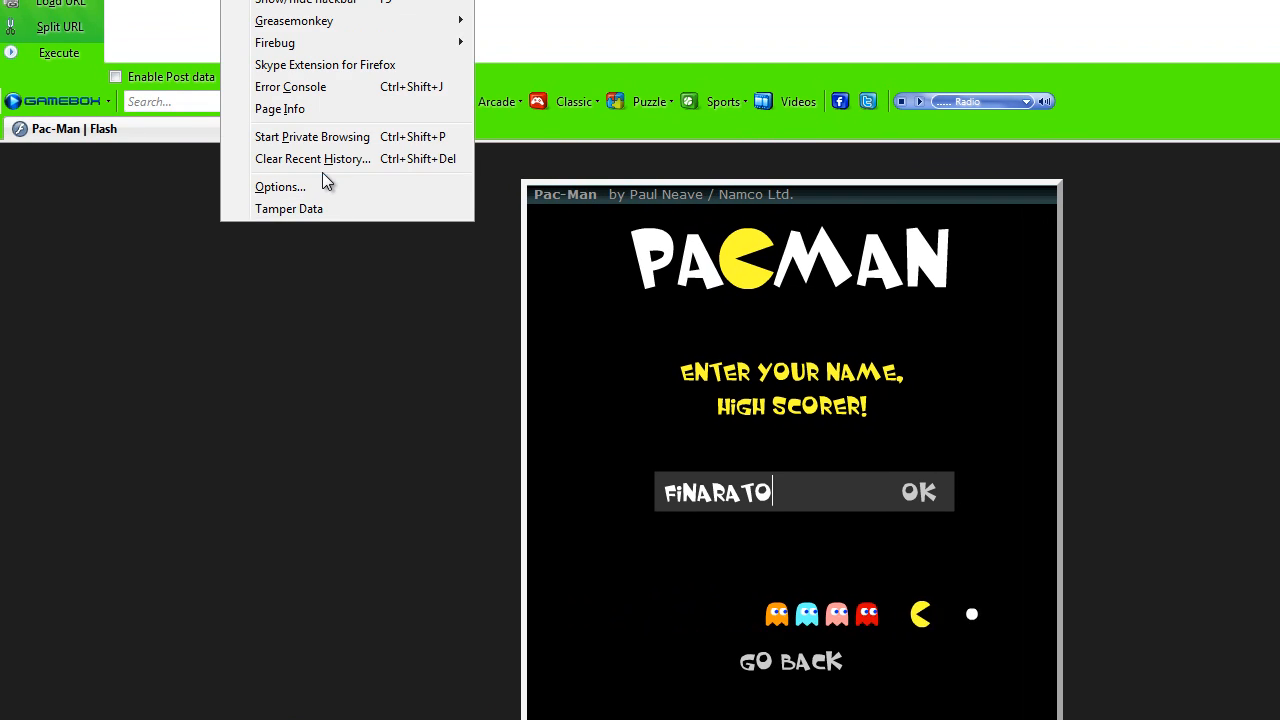
Step: Start Tamper Data, then submit FINARATO as the high-scorer name
click(289, 208)
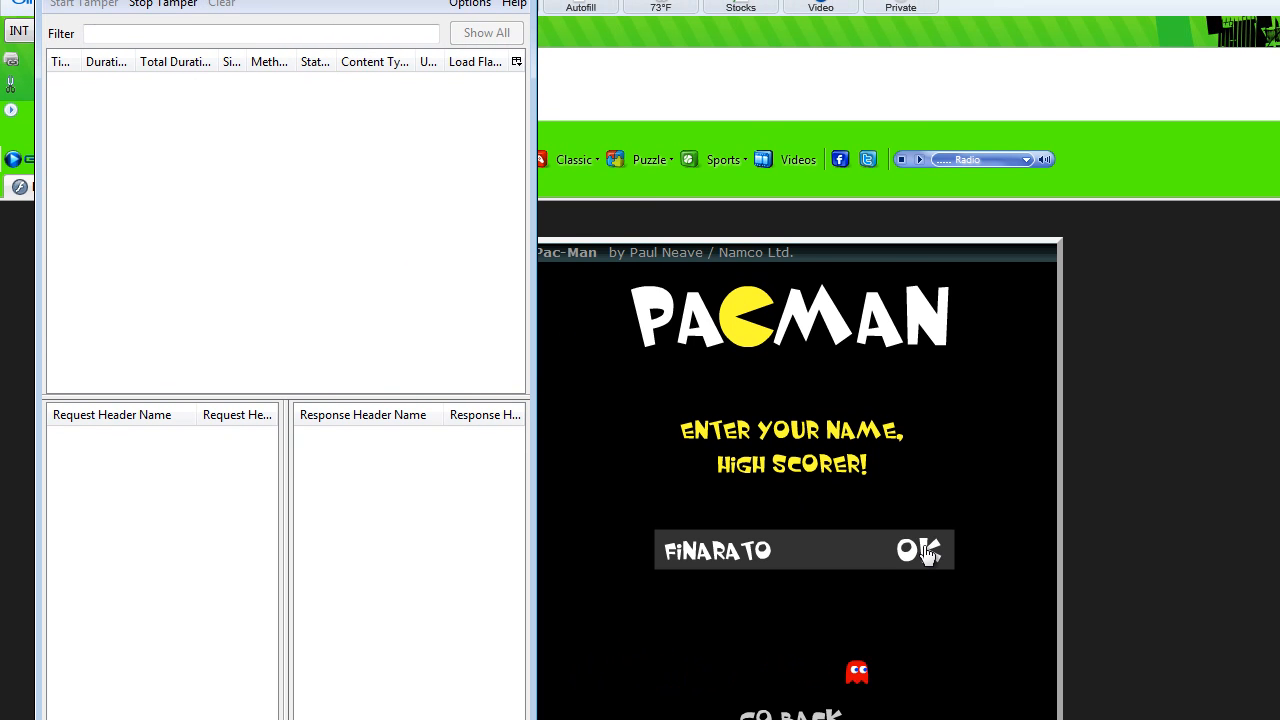
click(916, 550)
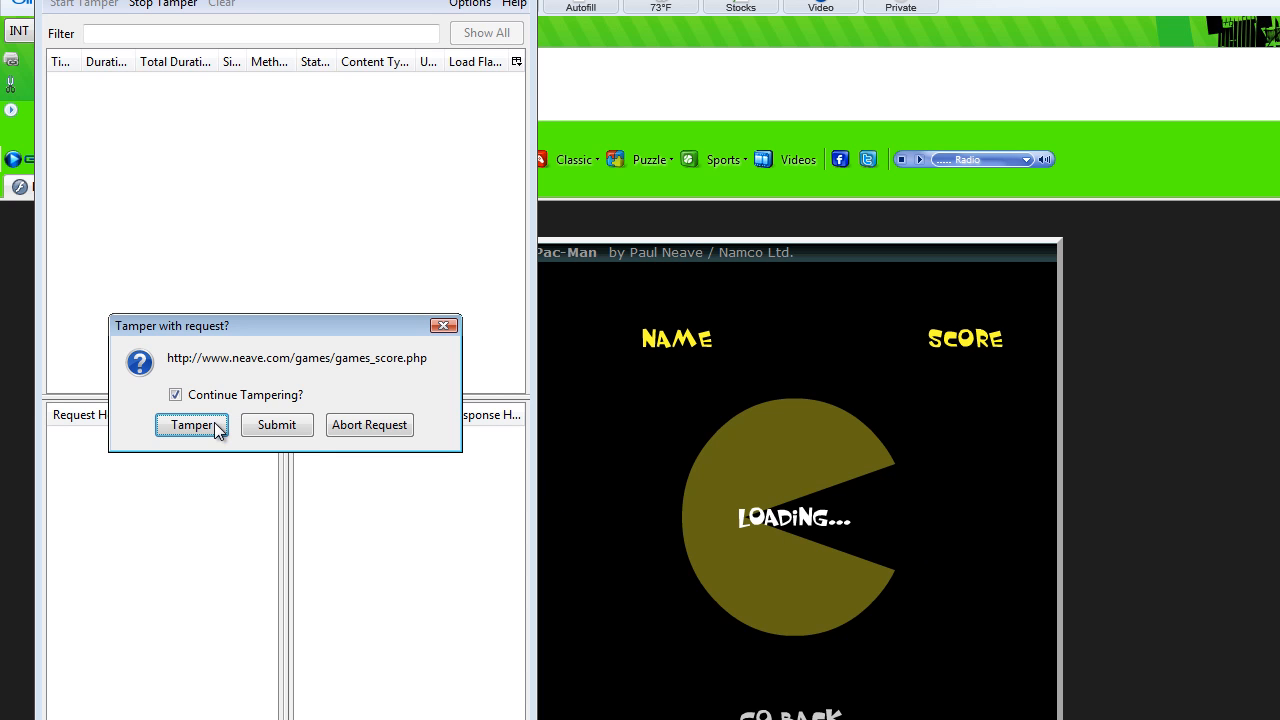
mouse_move(210, 435)
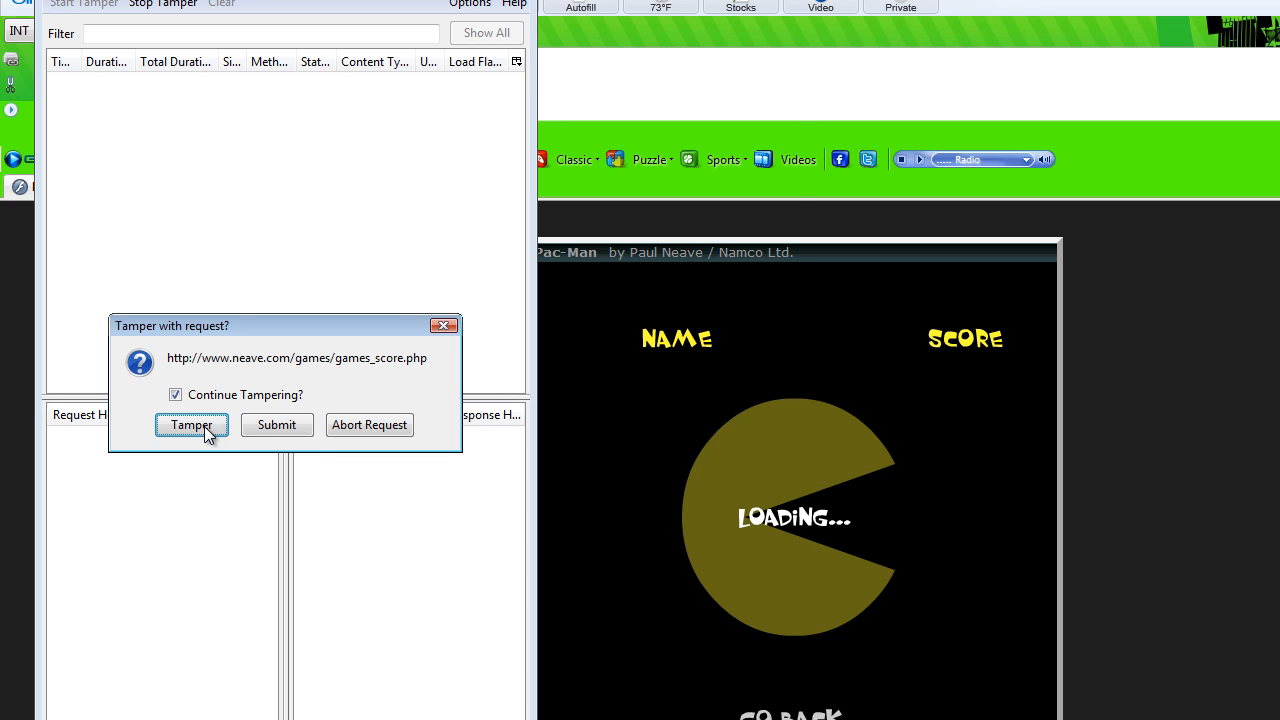
Step: Tamper the games_score.php POST_DATA score from 400 to 500000 and accept the Content-Length update
click(191, 425)
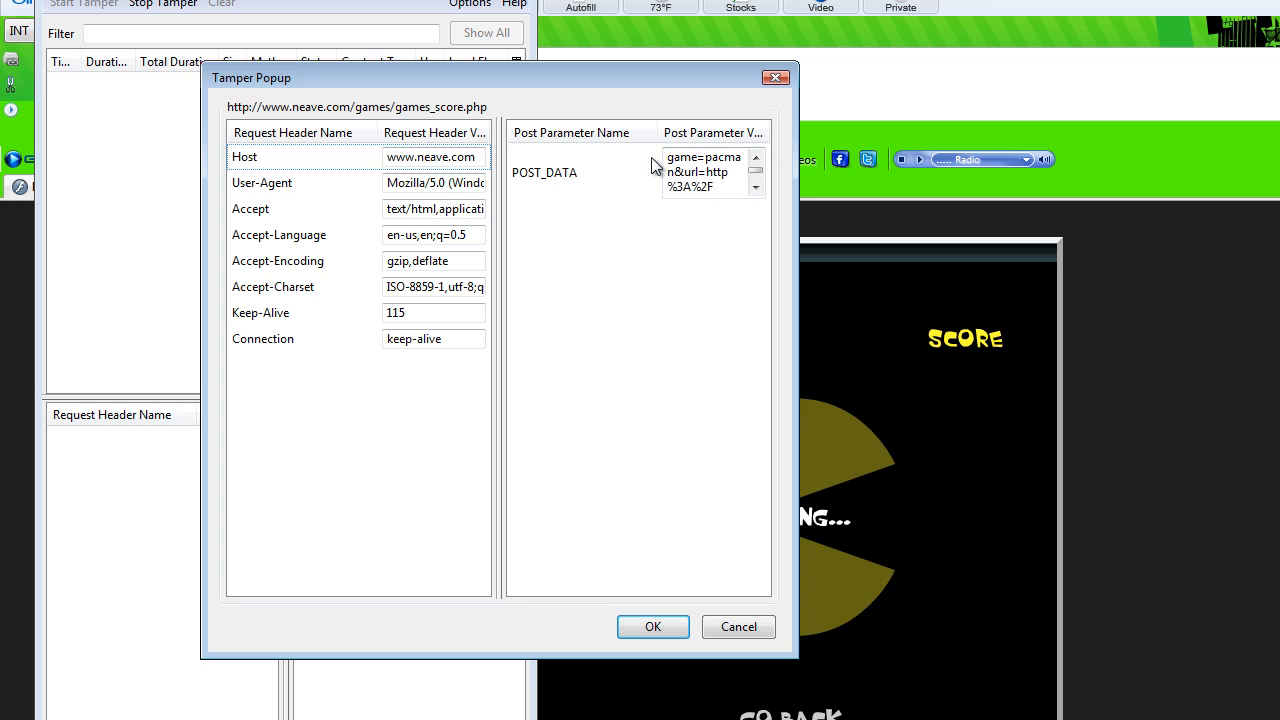
double_click(700, 157)
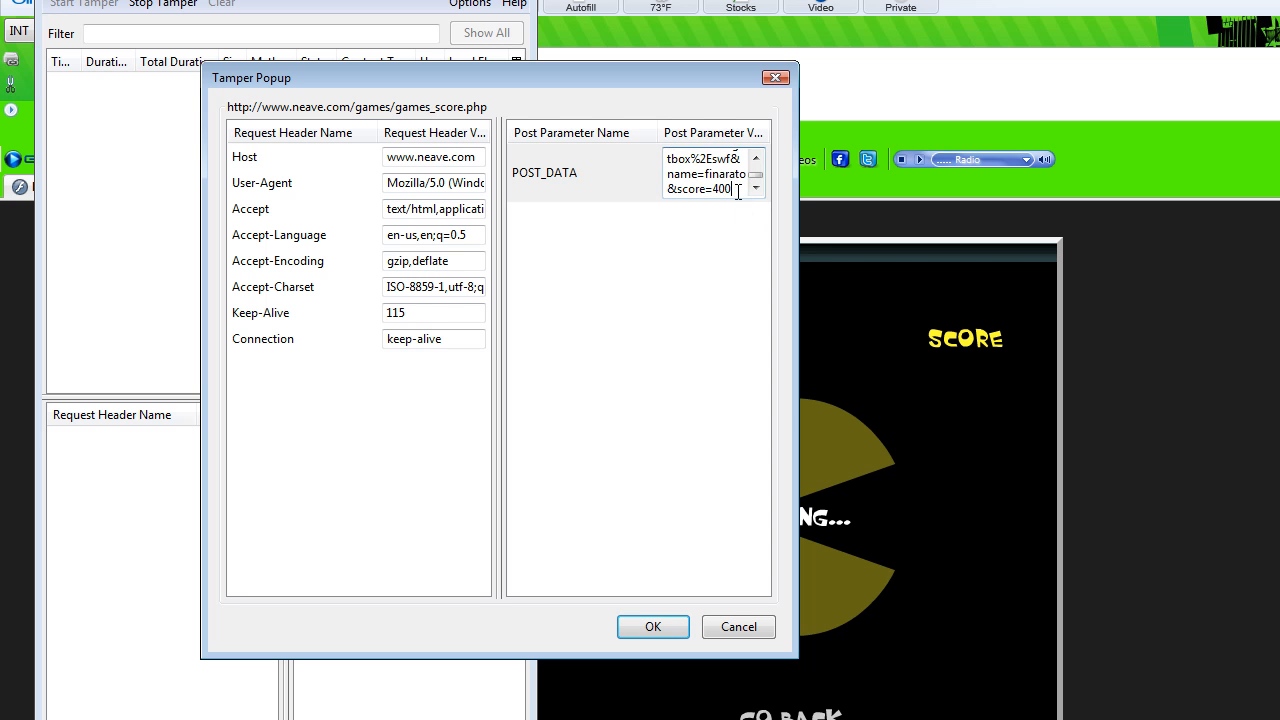
double_click(720, 189)
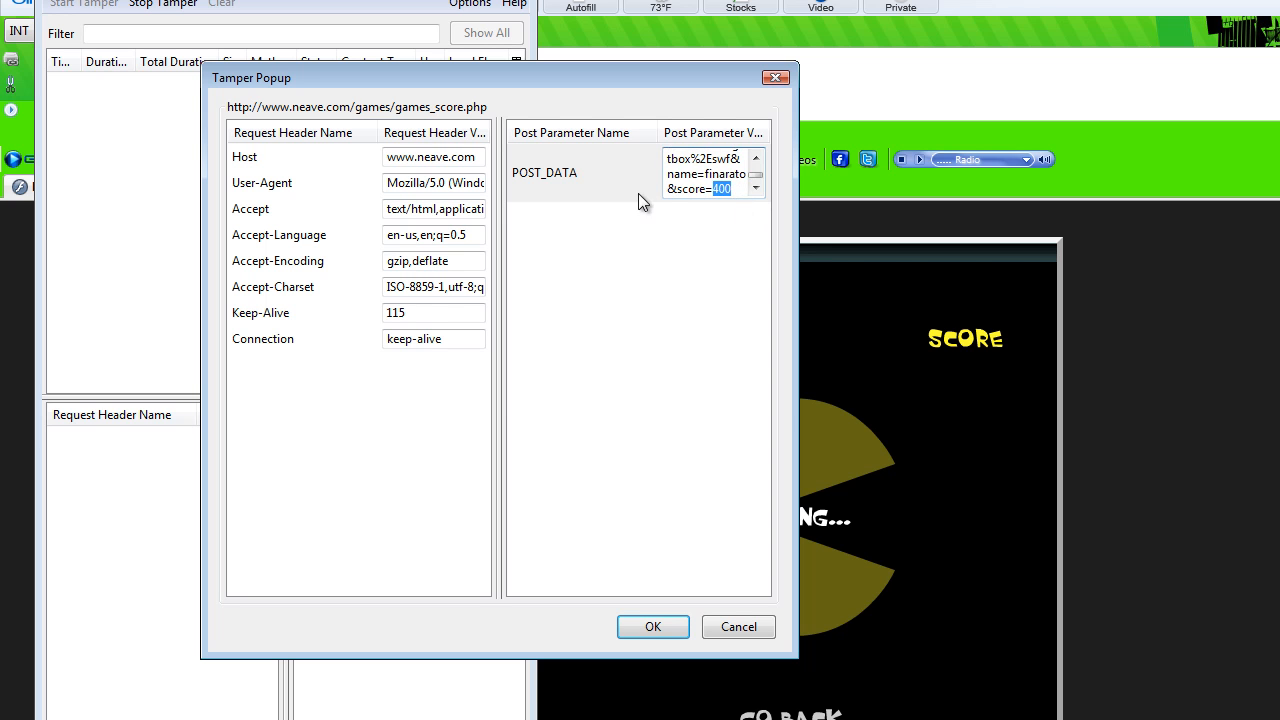
mouse_move(661, 200)
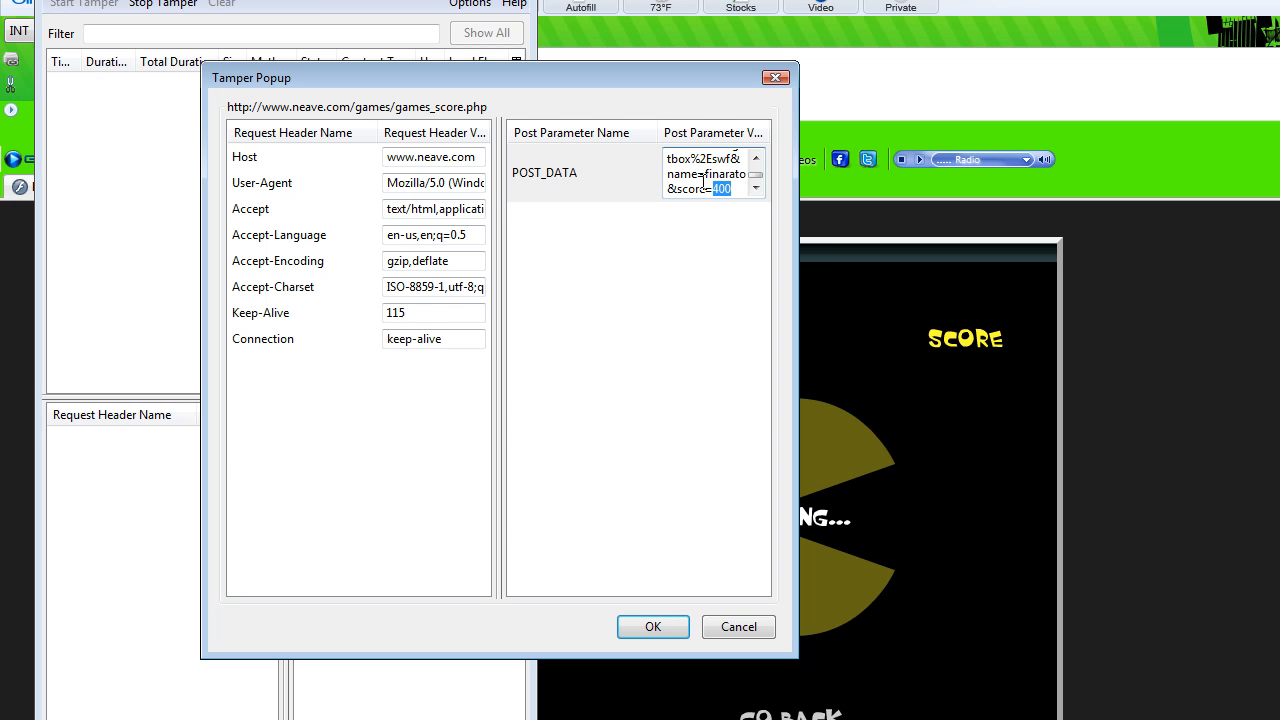
text(500000)
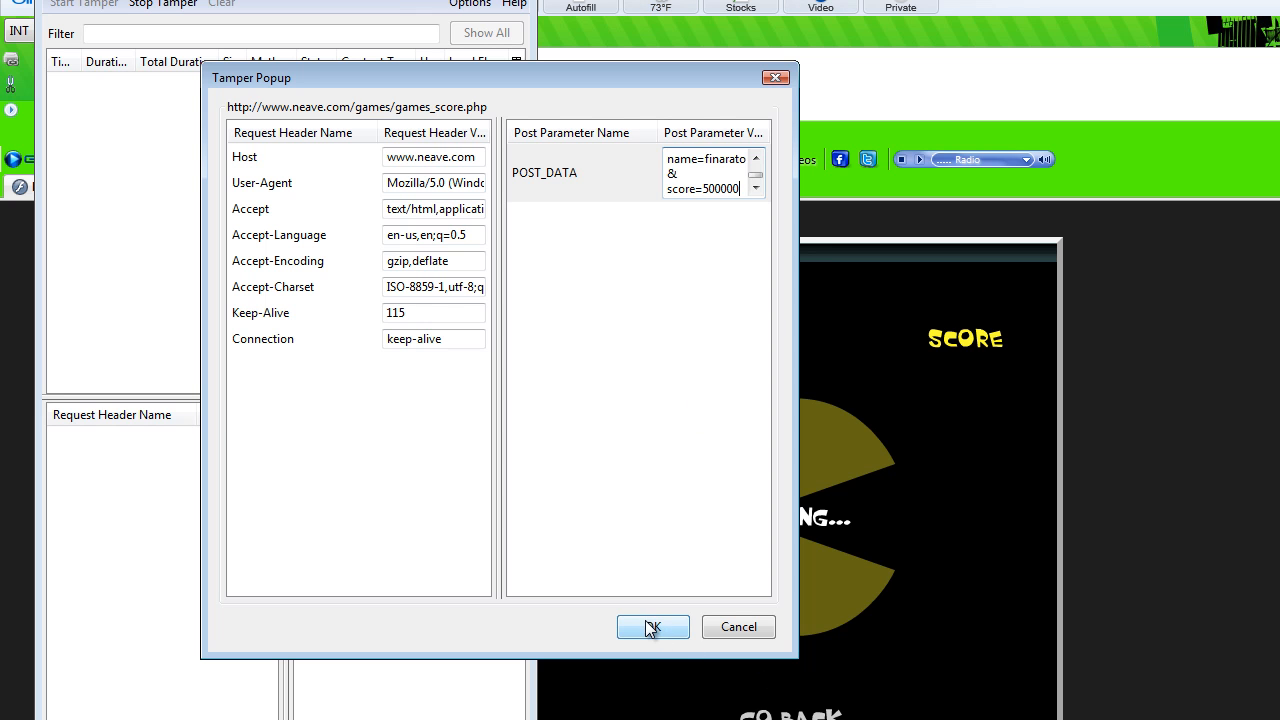
click(653, 627)
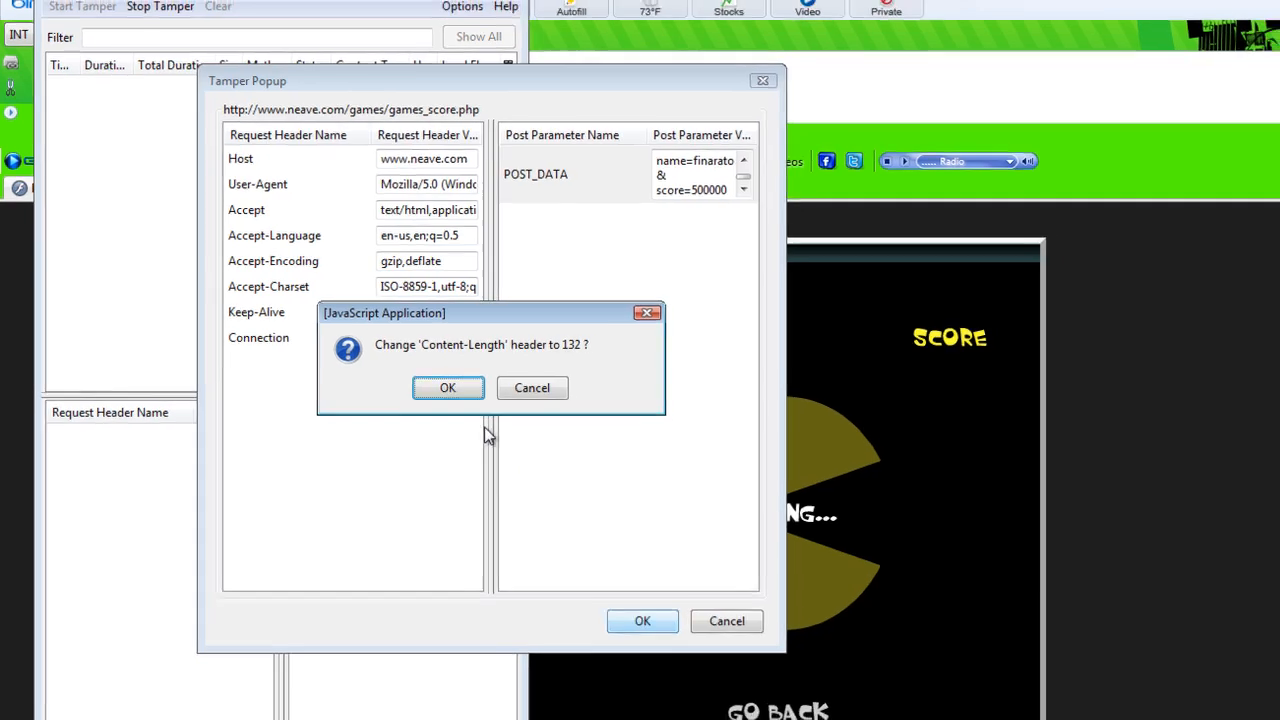
click(447, 387)
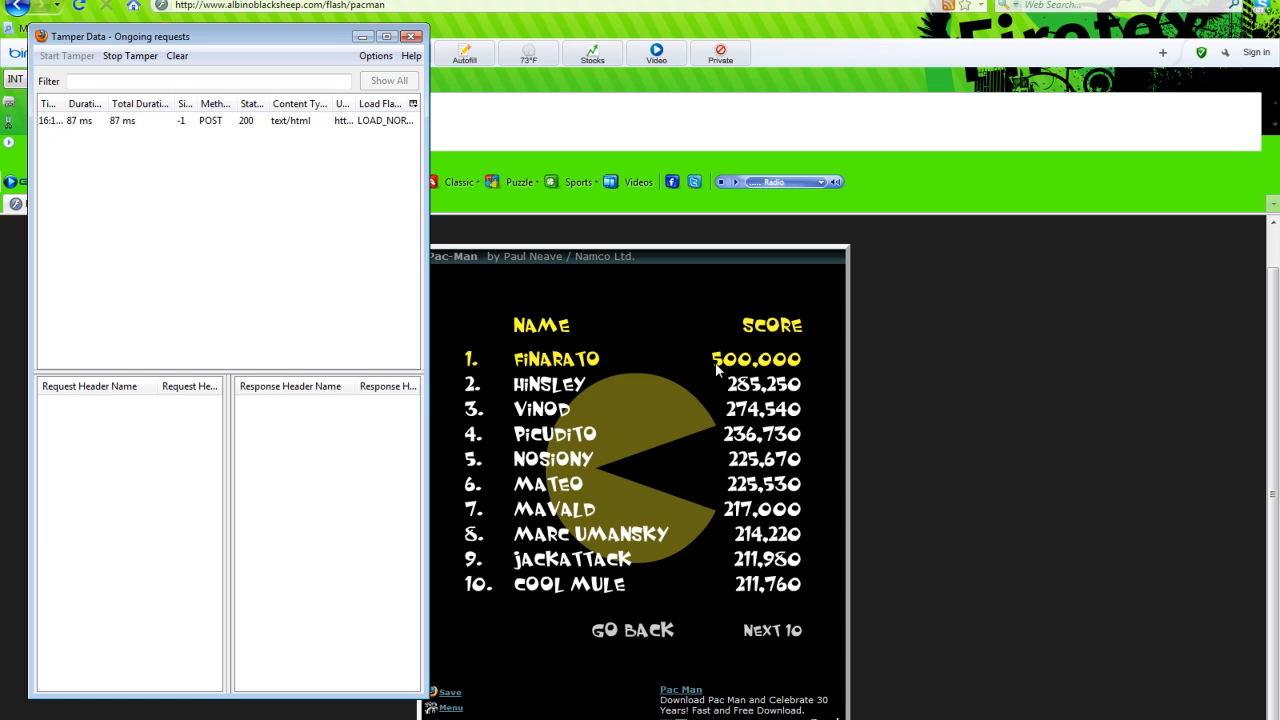
mouse_move(625, 271)
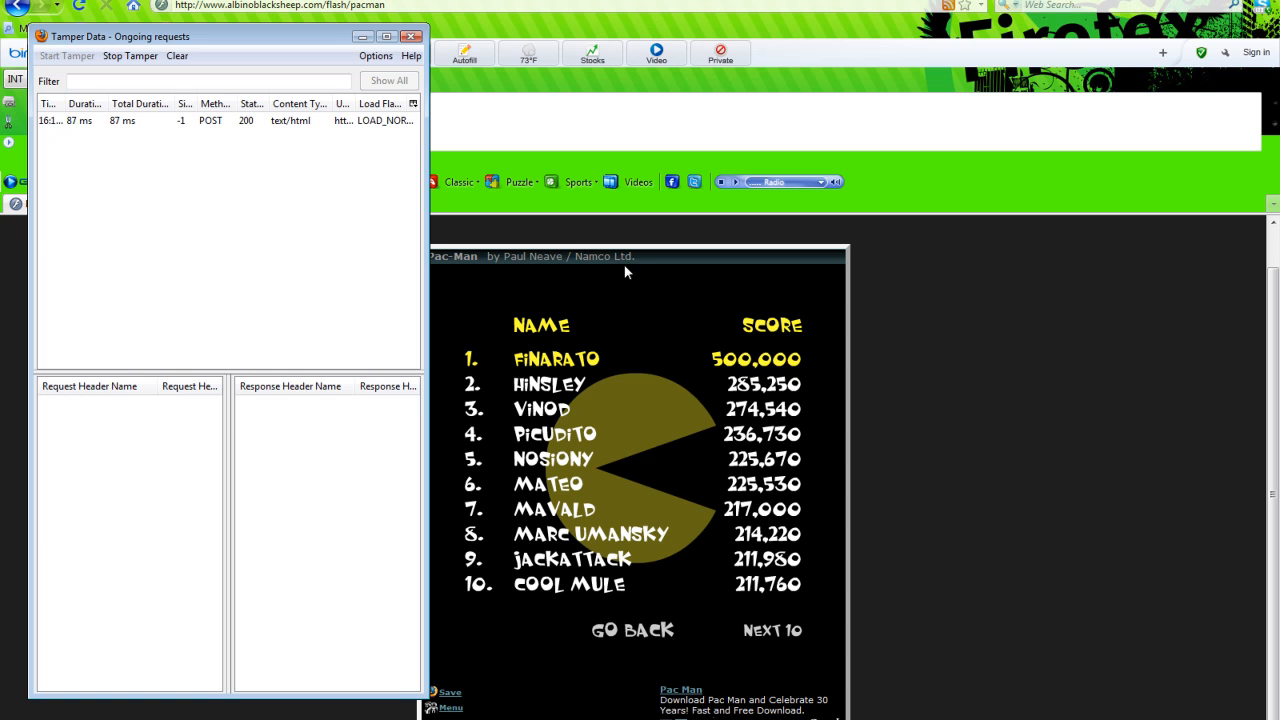
Step: Close the Tamper Data window and go back to Pac-Man's title screen
click(411, 36)
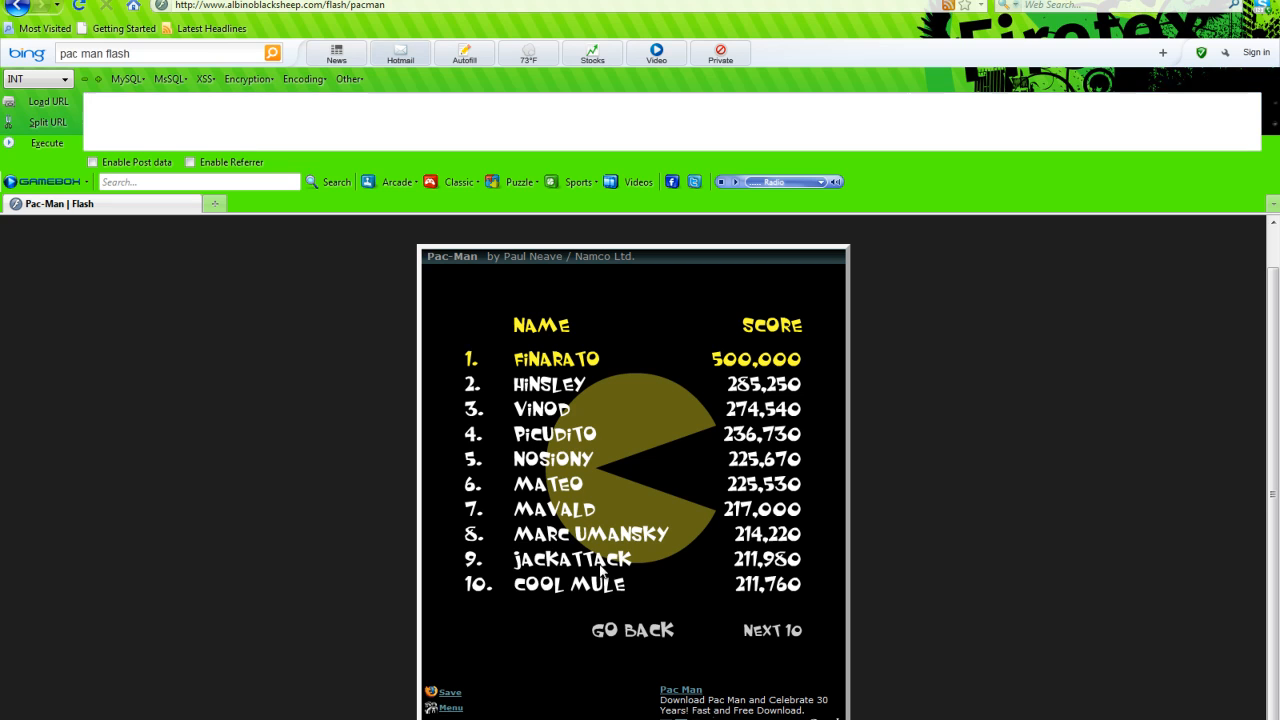
click(632, 629)
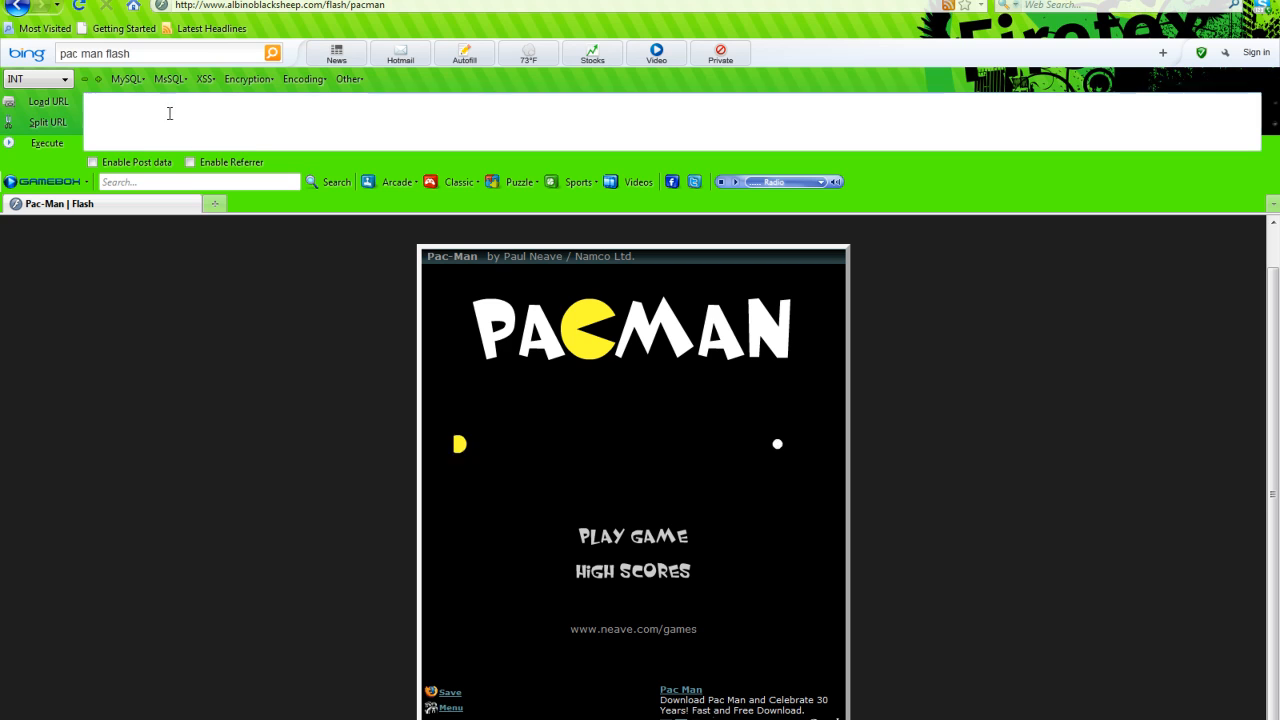
mouse_move(341, 484)
text(finarat)
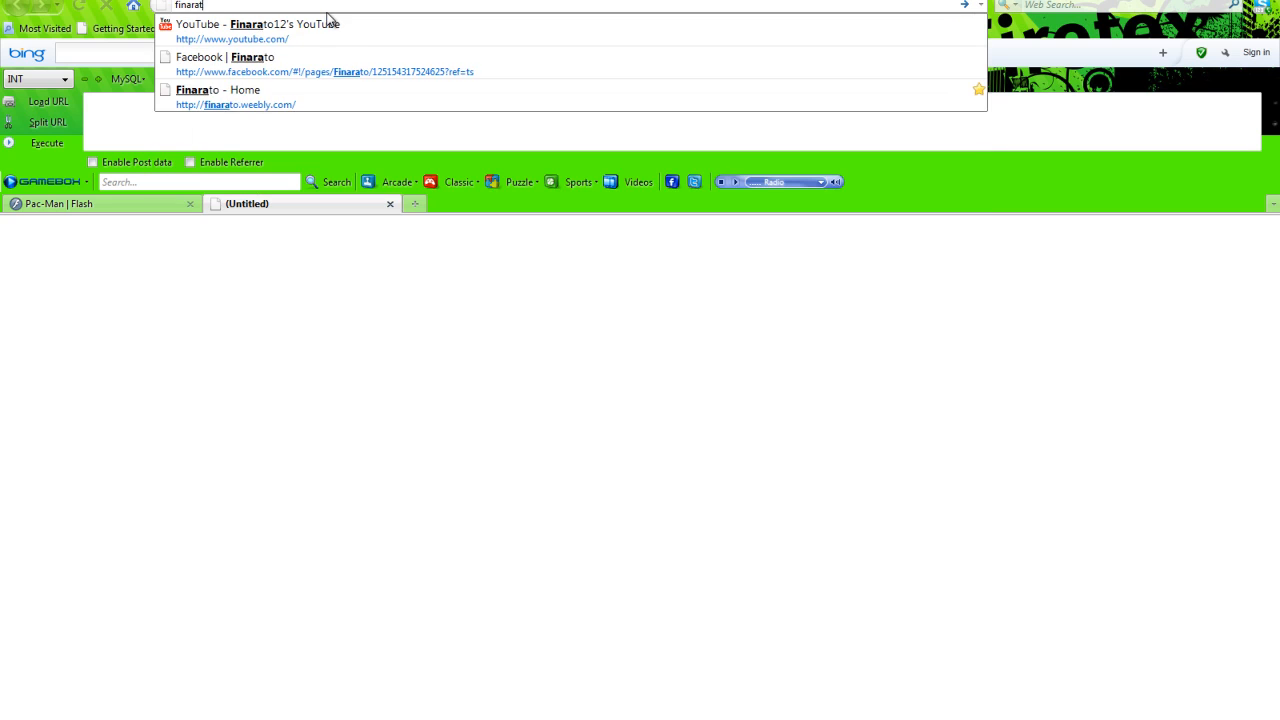
Step: Open the 'Finarato - Home' page on finarato.weebly.com and scroll through it
click(217, 104)
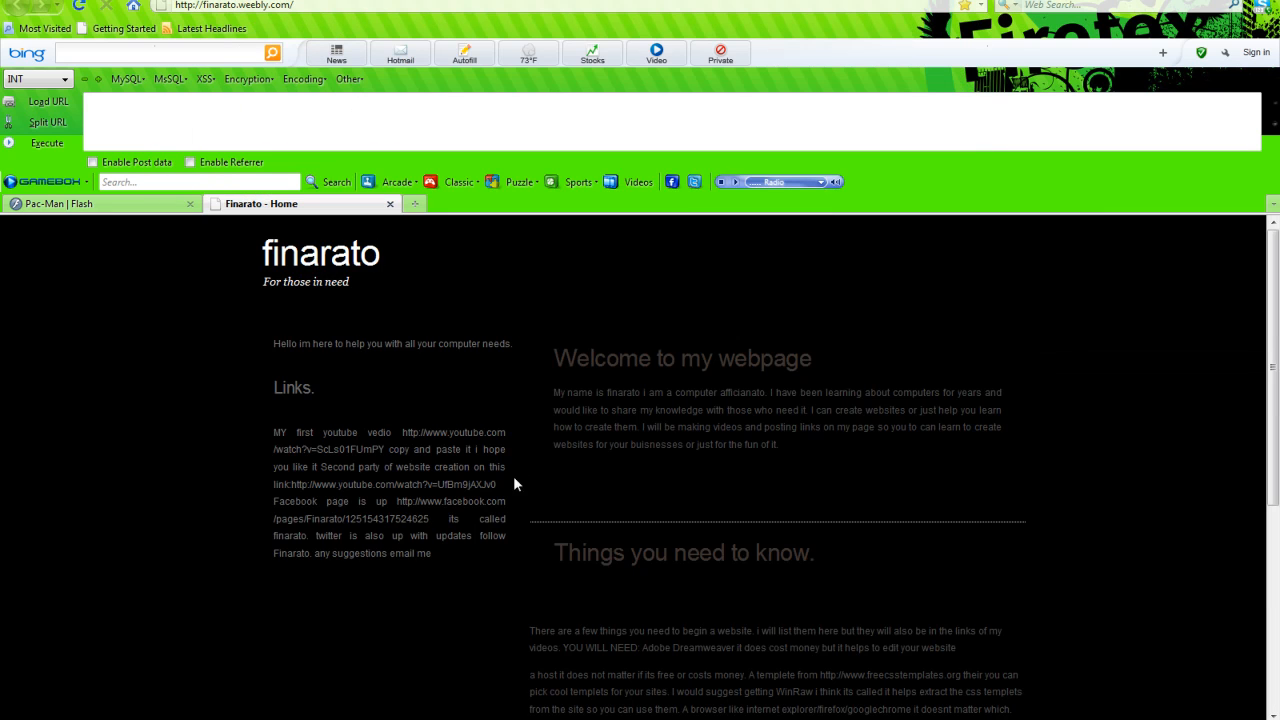
mouse_move(696, 659)
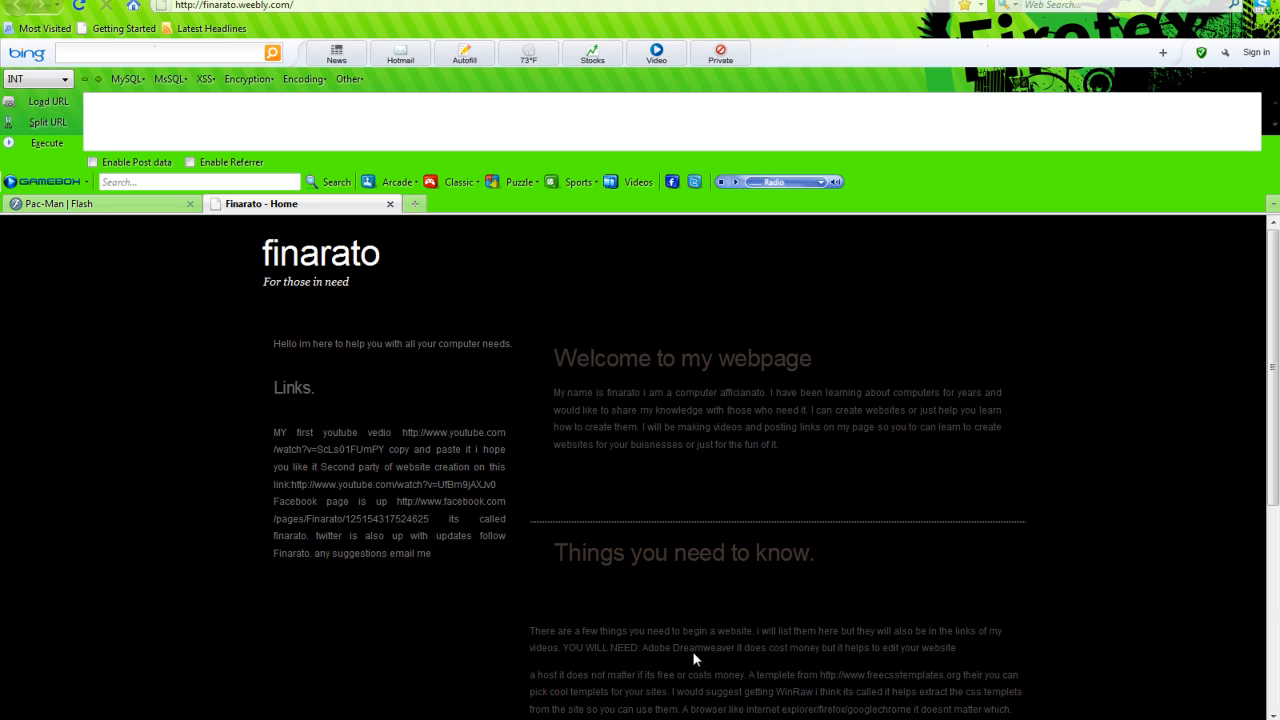
scroll(down, 3)
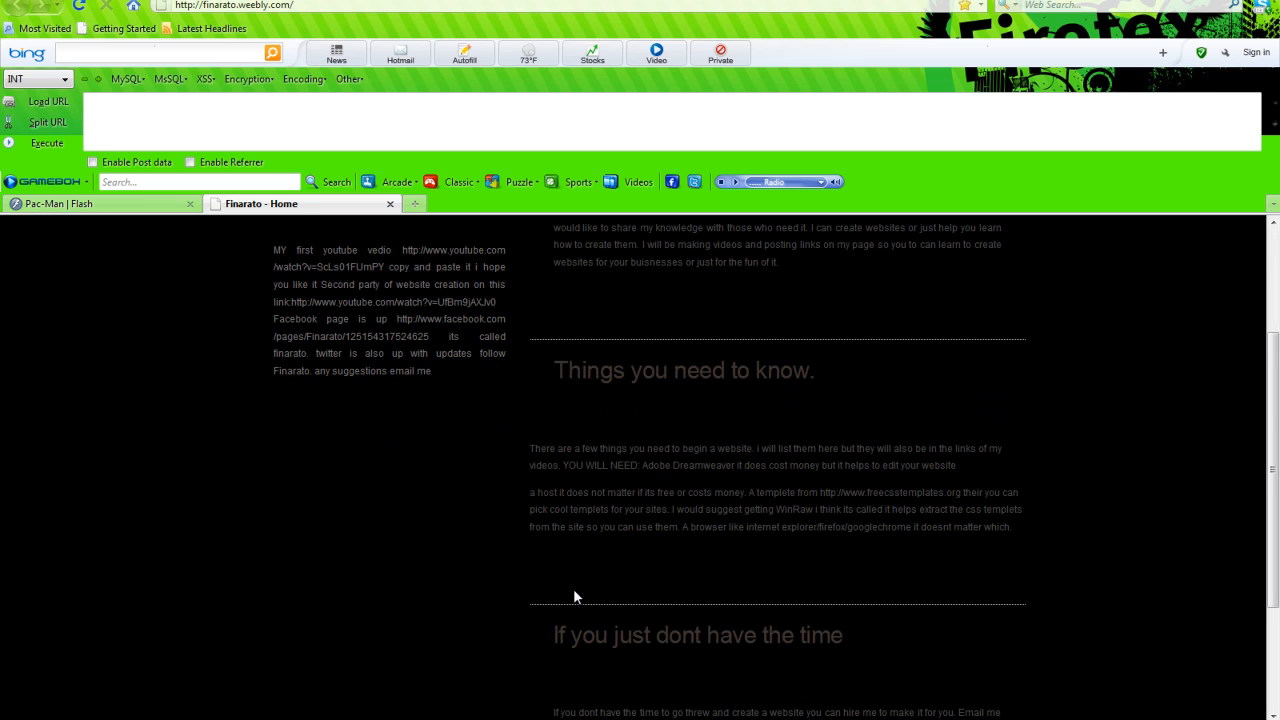
scroll(up, 3)
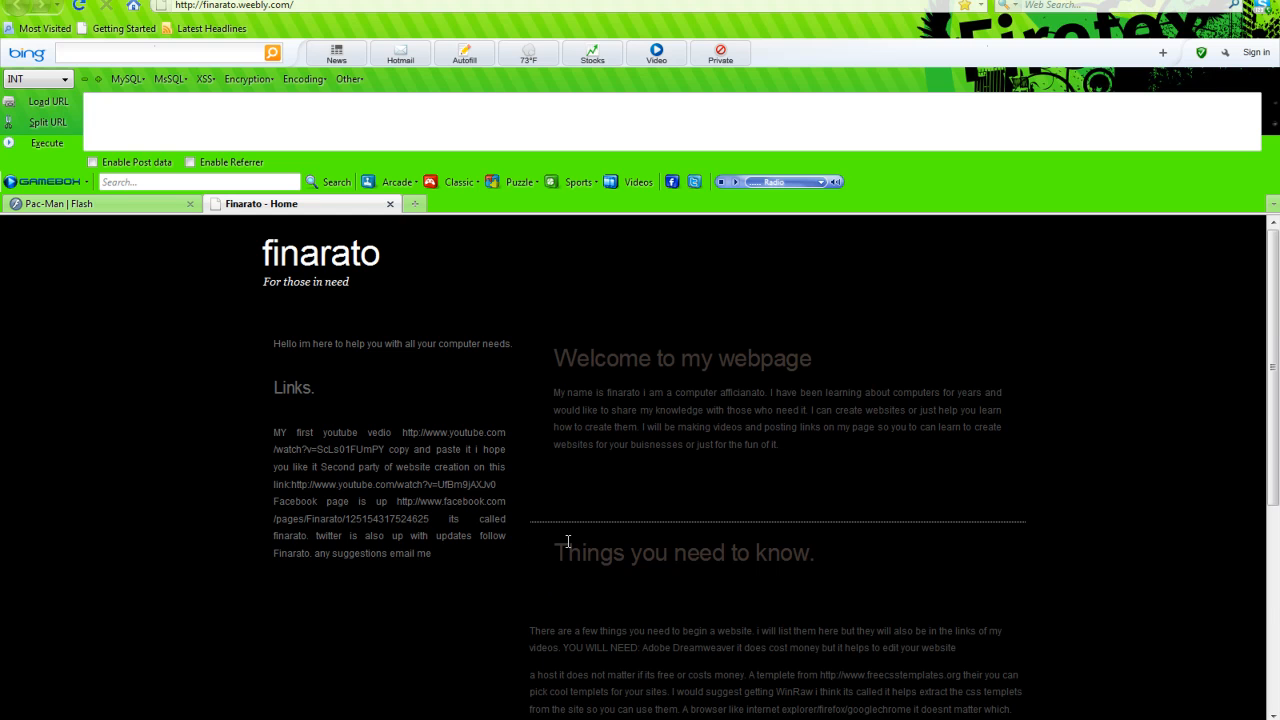
scroll(down, 3)
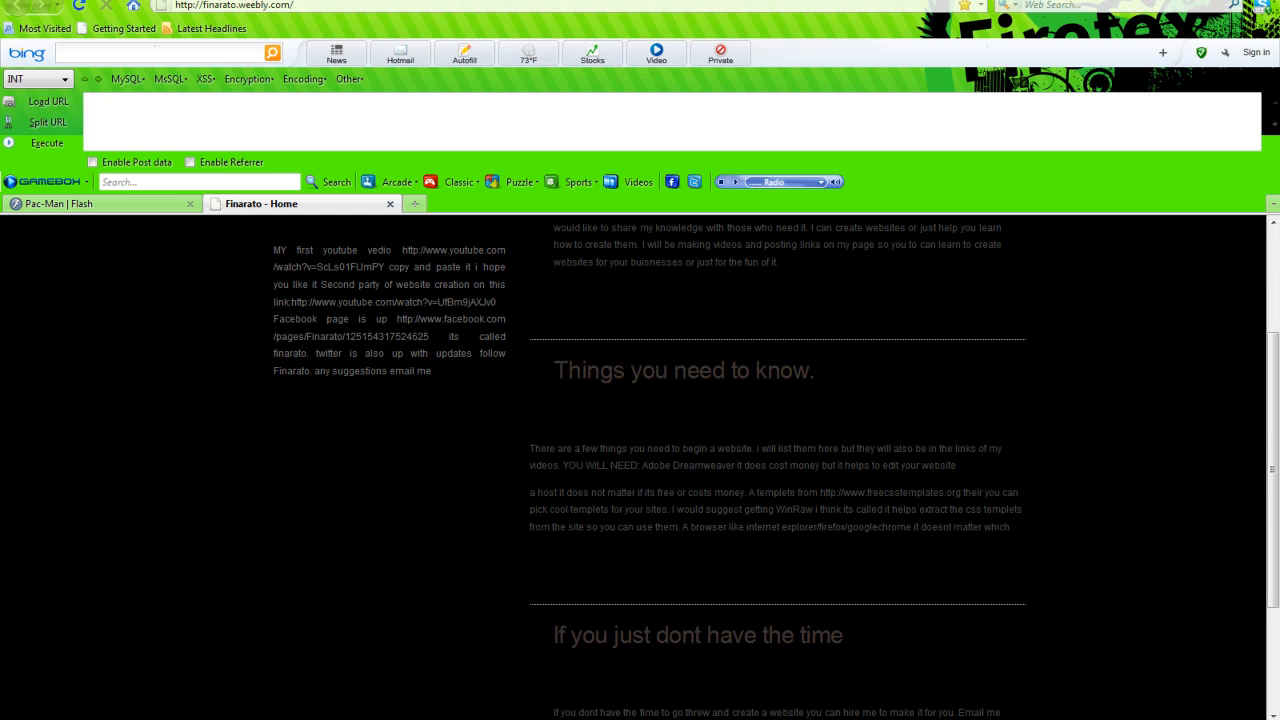
scroll(up, 3)
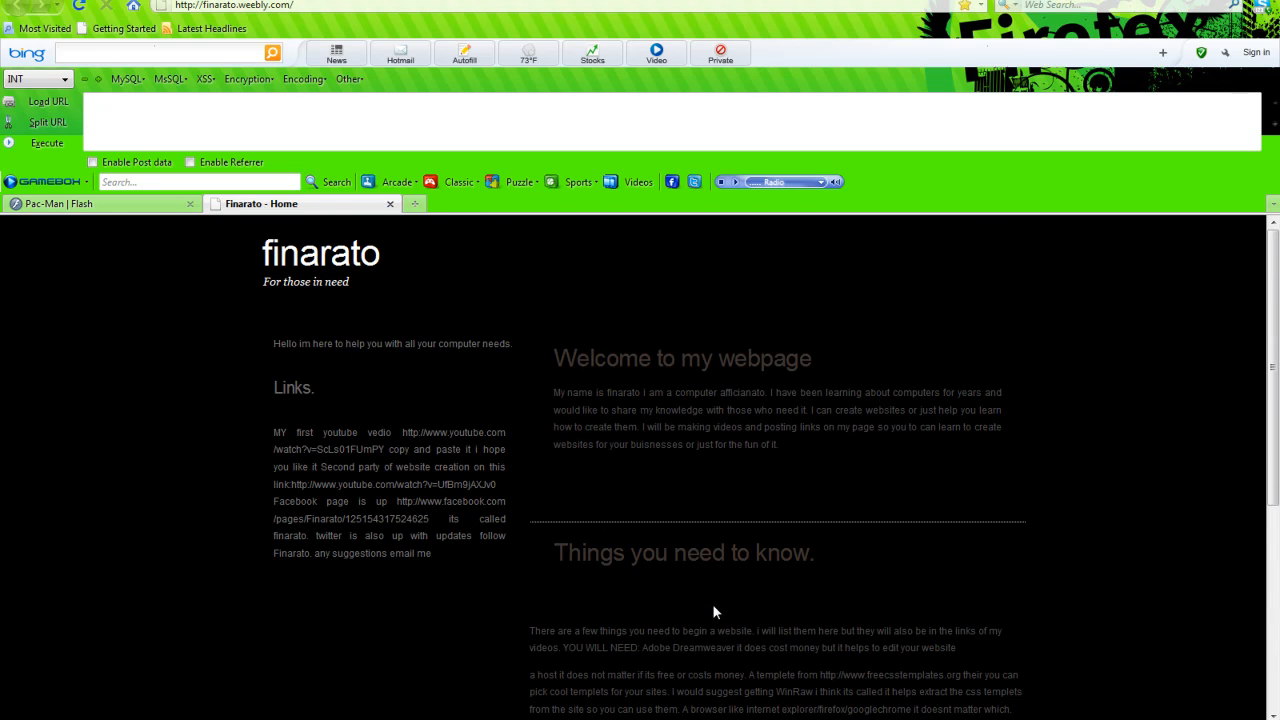
mouse_move(683, 500)
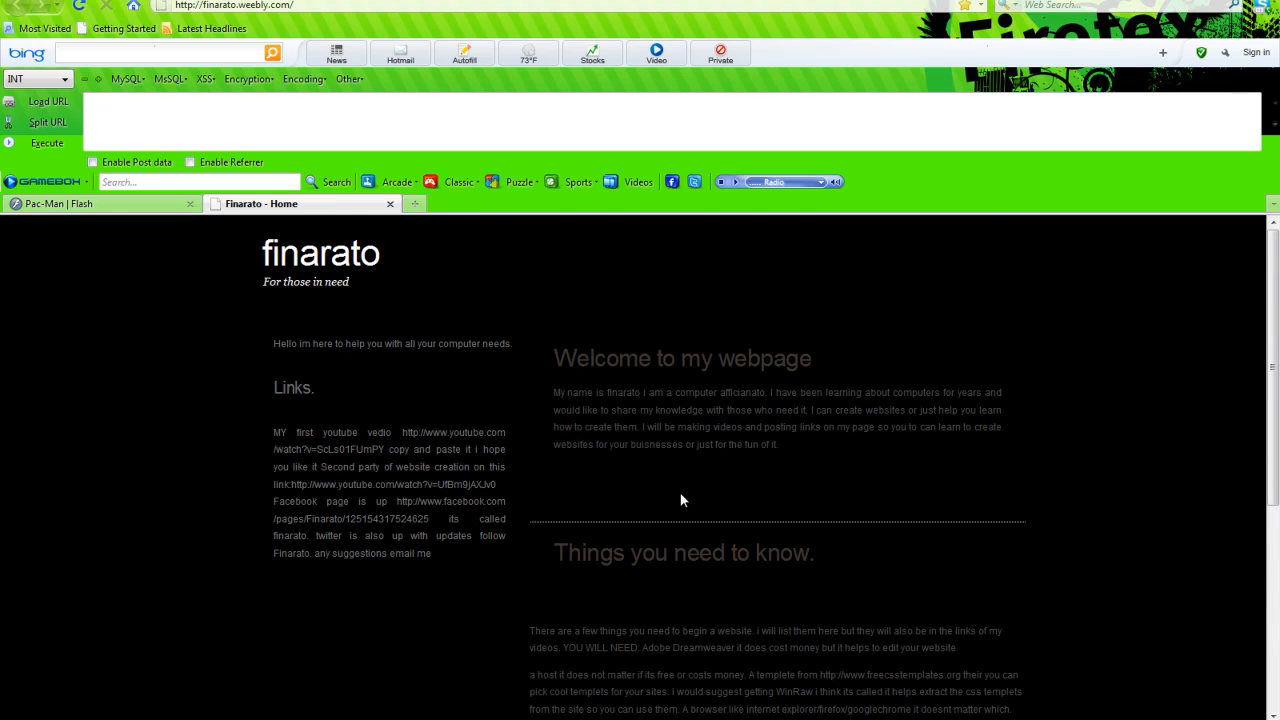